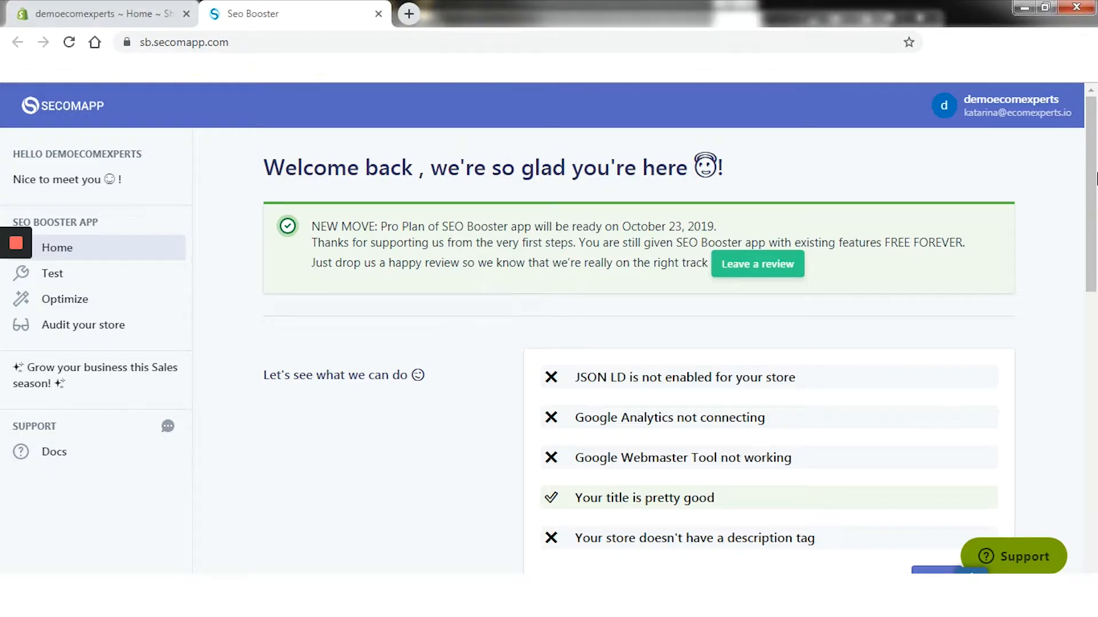
Start fixing the store's SEO problems and enable JSON-LD from the Optimize page
{"action": "scroll", "scroll_direction": "down", "scroll_amount": 3}
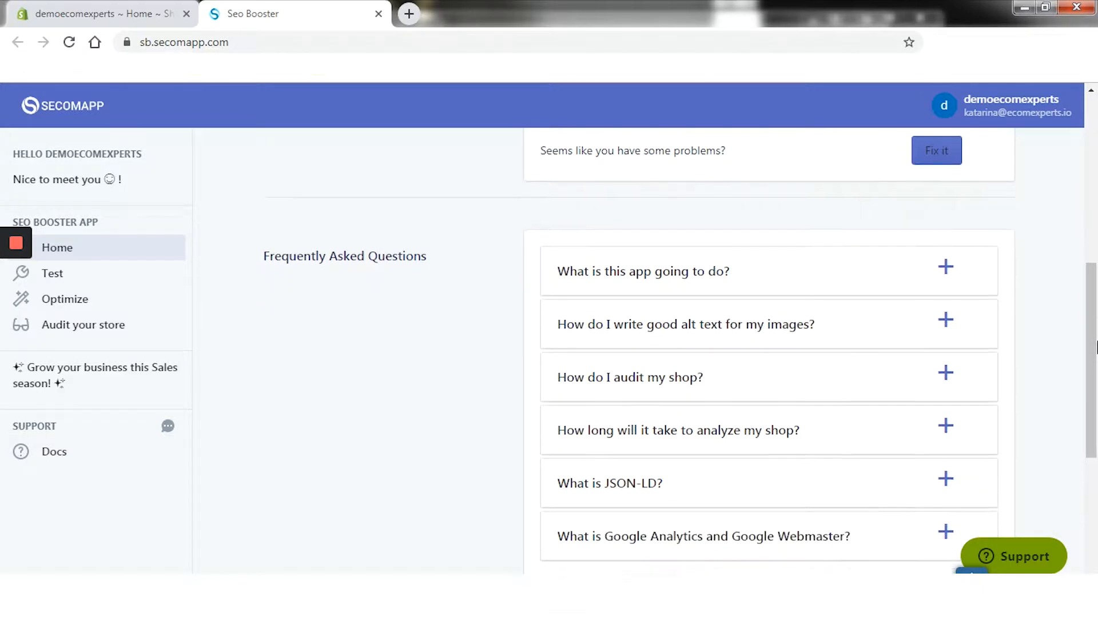
{"action": "scroll", "scroll_direction": "down", "scroll_amount": 3}
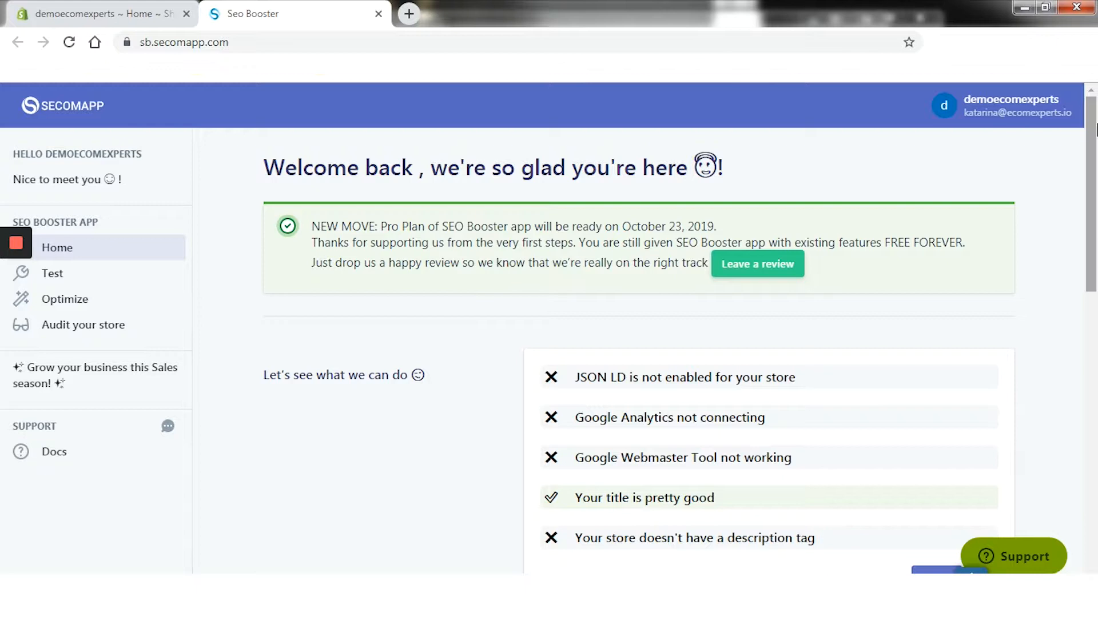
{"action": "mouse_move", "coordinate": [1090, 139]}
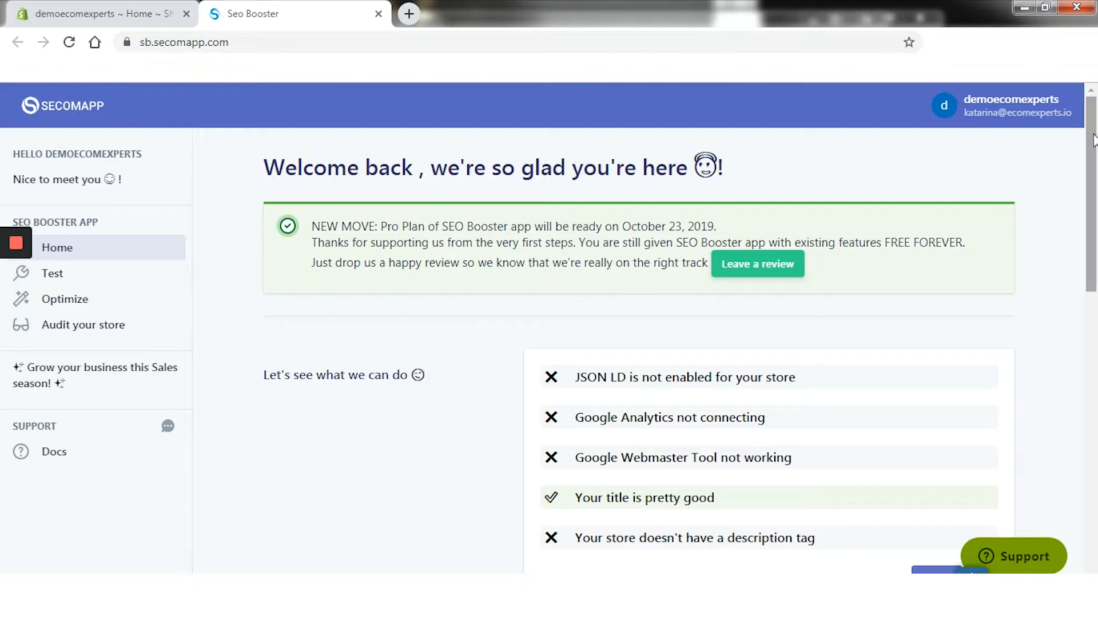
{"action": "scroll", "scroll_direction": "down", "scroll_amount": 3}
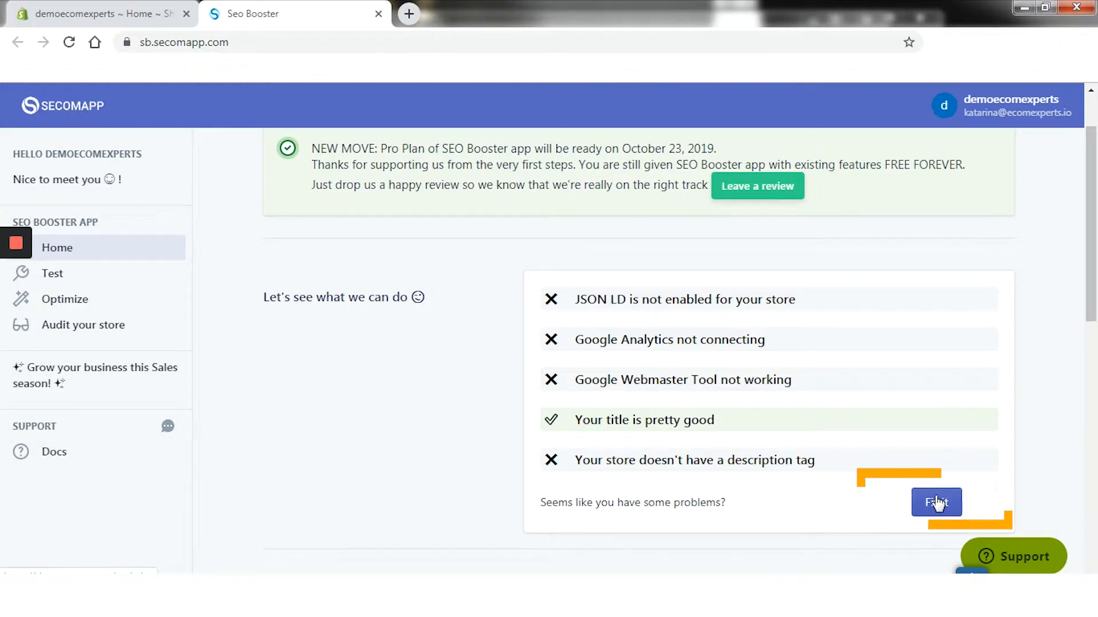
{"action": "left_click", "coordinate": [937, 503]}
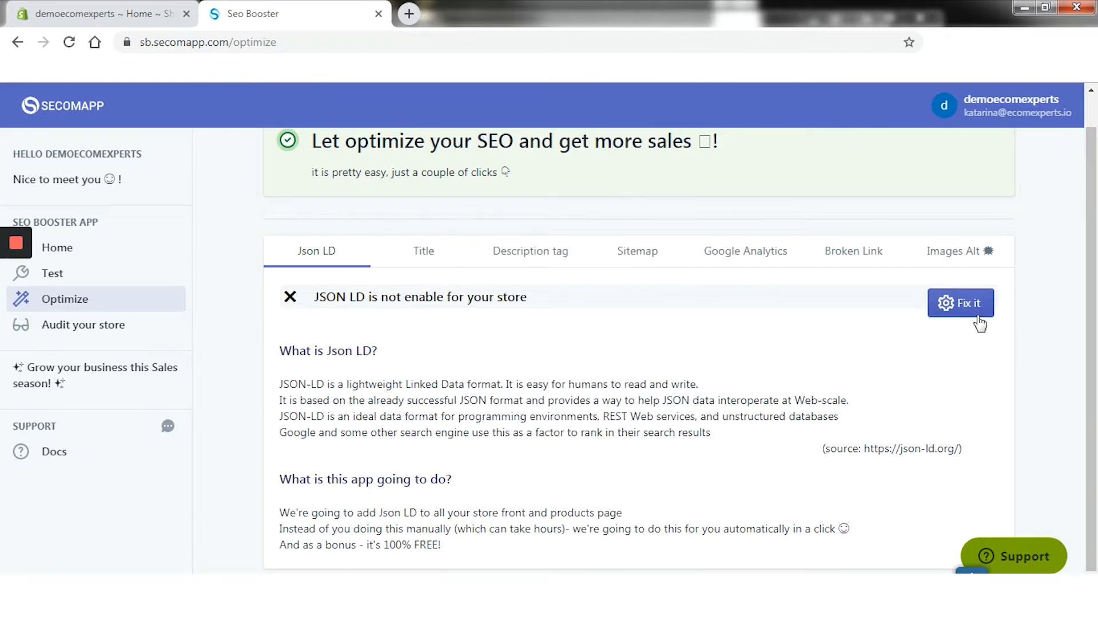
{"action": "mouse_move", "coordinate": [971, 326]}
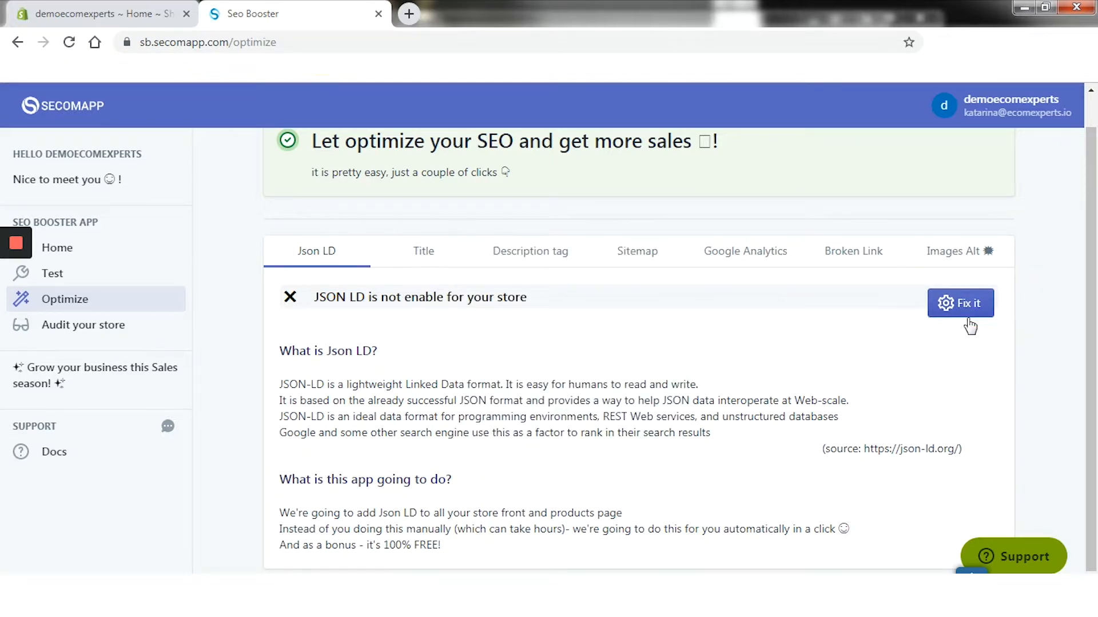
{"action": "left_click", "coordinate": [959, 303]}
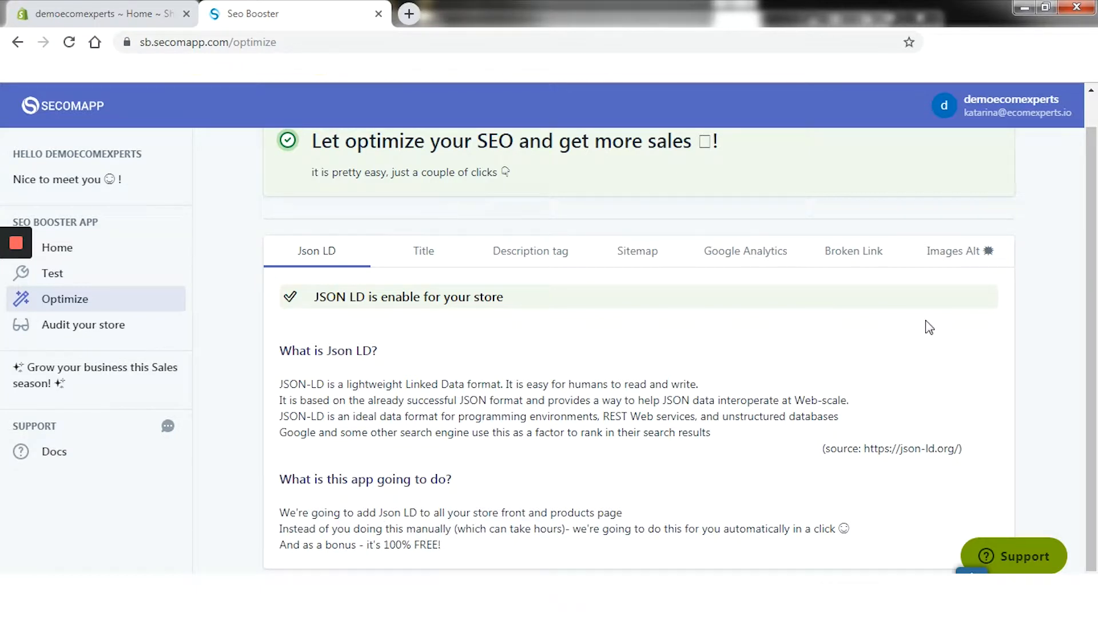
{"action": "left_click", "coordinate": [423, 251]}
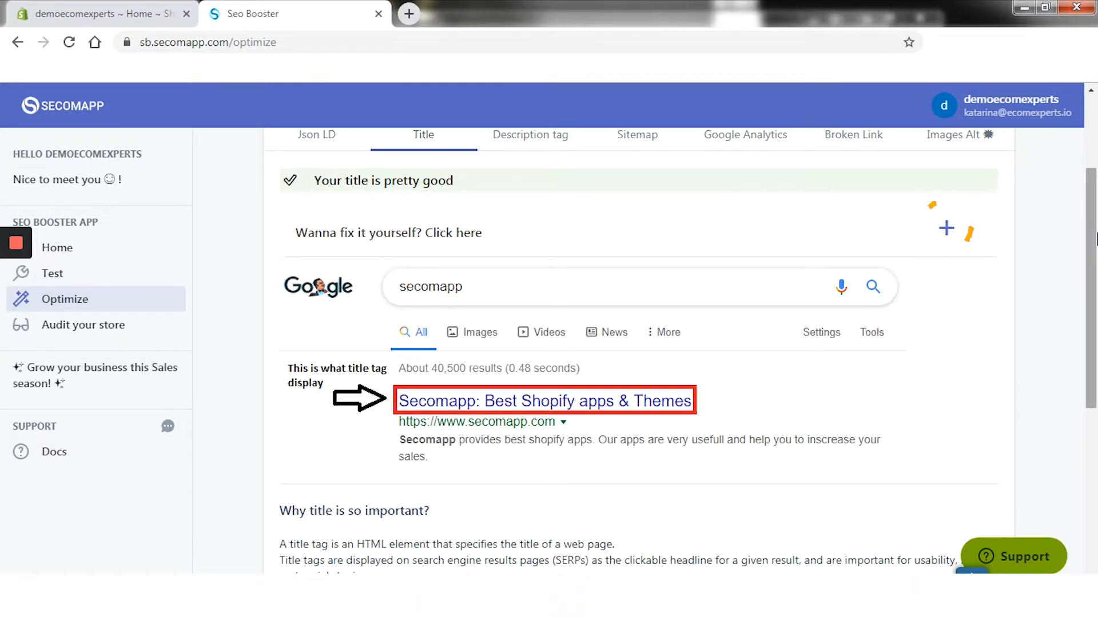
Expand the manual title editing form, then move on to the description tag check
{"action": "left_click", "coordinate": [388, 232]}
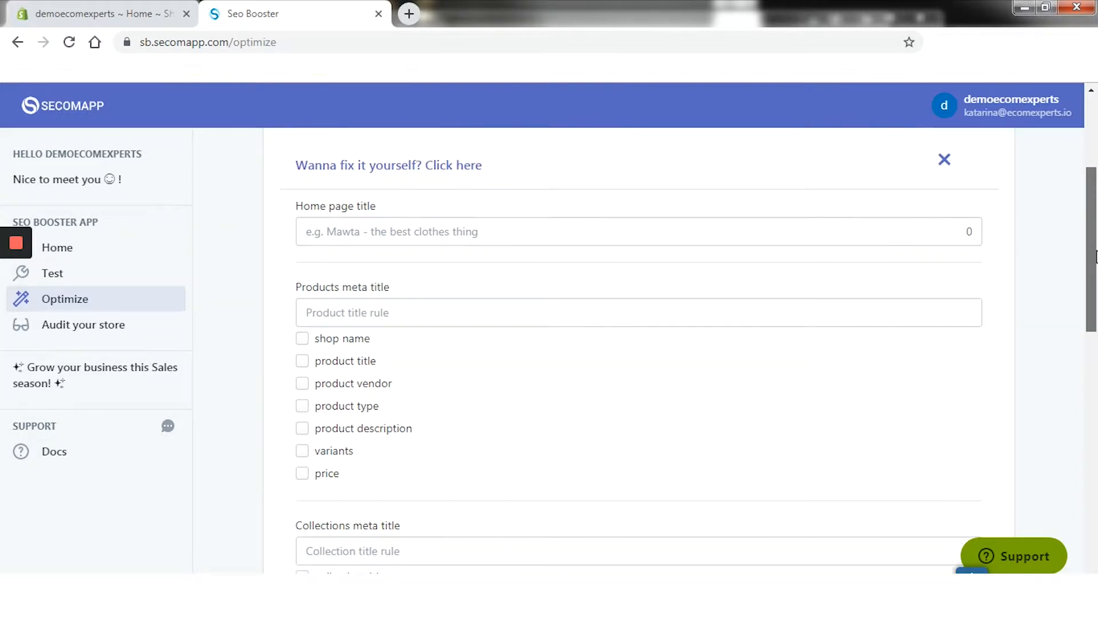
{"action": "scroll", "scroll_direction": "down", "scroll_amount": 3}
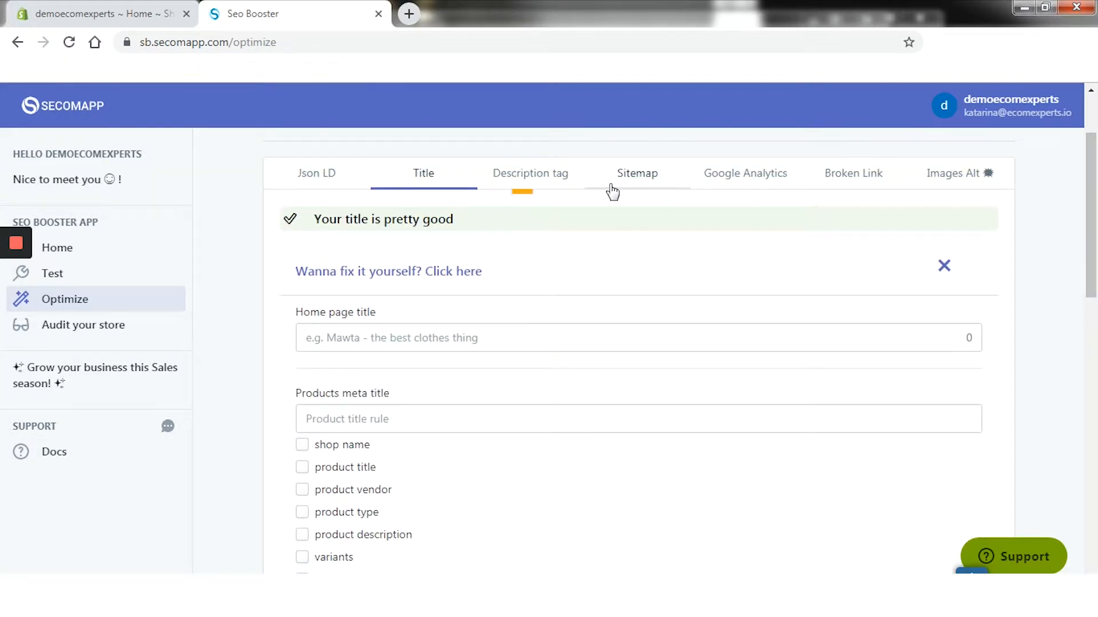
{"action": "left_click", "coordinate": [529, 173]}
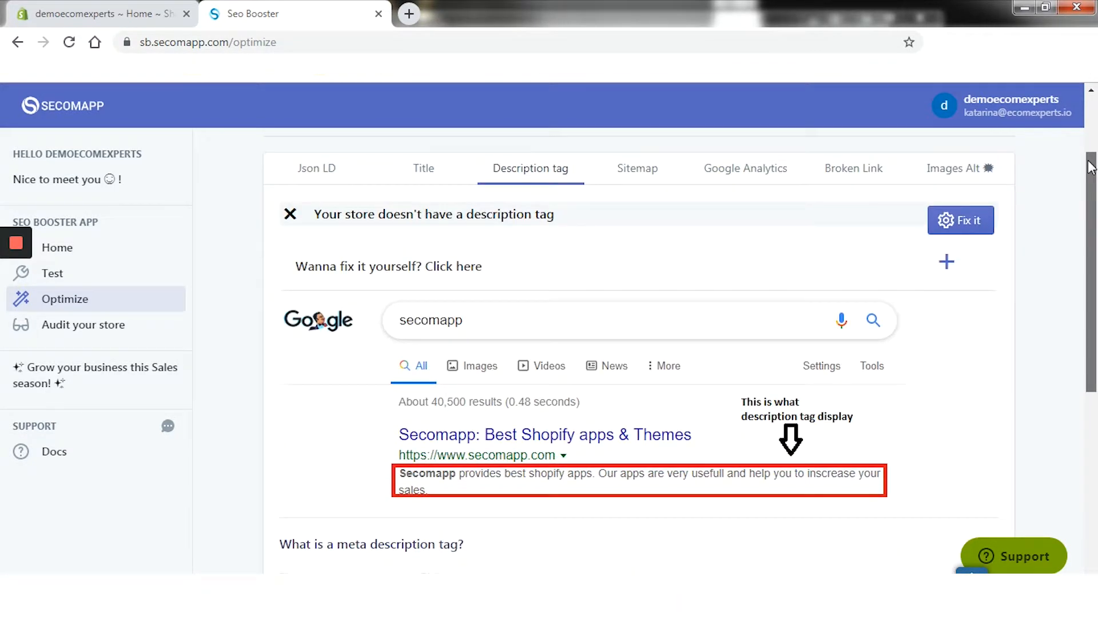
Add a description tag to the store, dismiss the success message and move to the sitemap
{"action": "scroll", "scroll_direction": "down", "scroll_amount": 3}
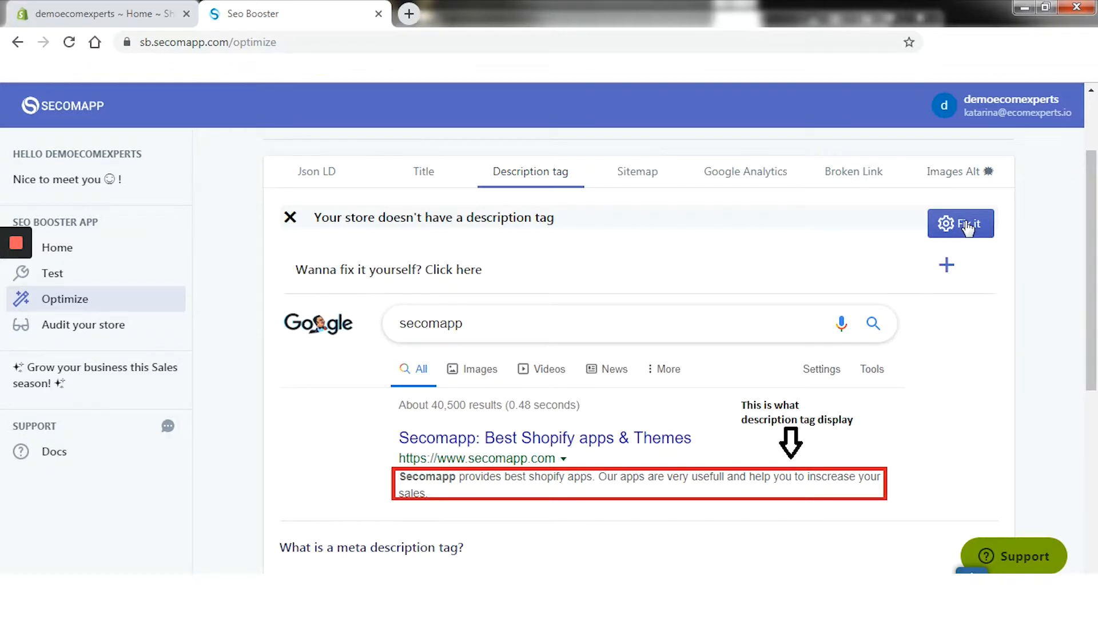
{"action": "left_click", "coordinate": [959, 223]}
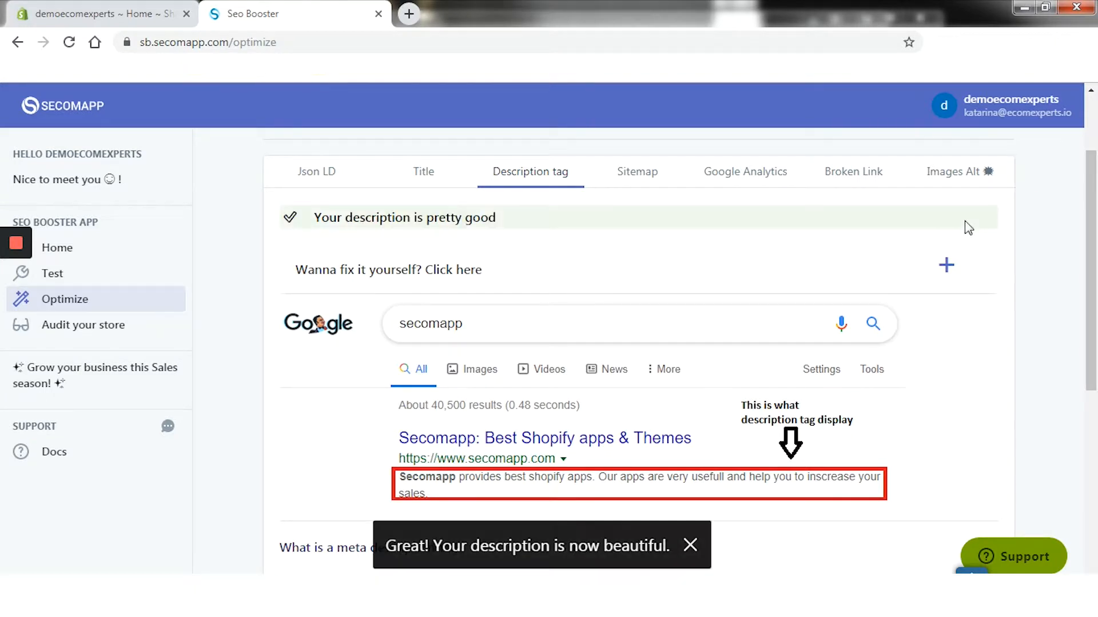
{"action": "left_click", "coordinate": [689, 545]}
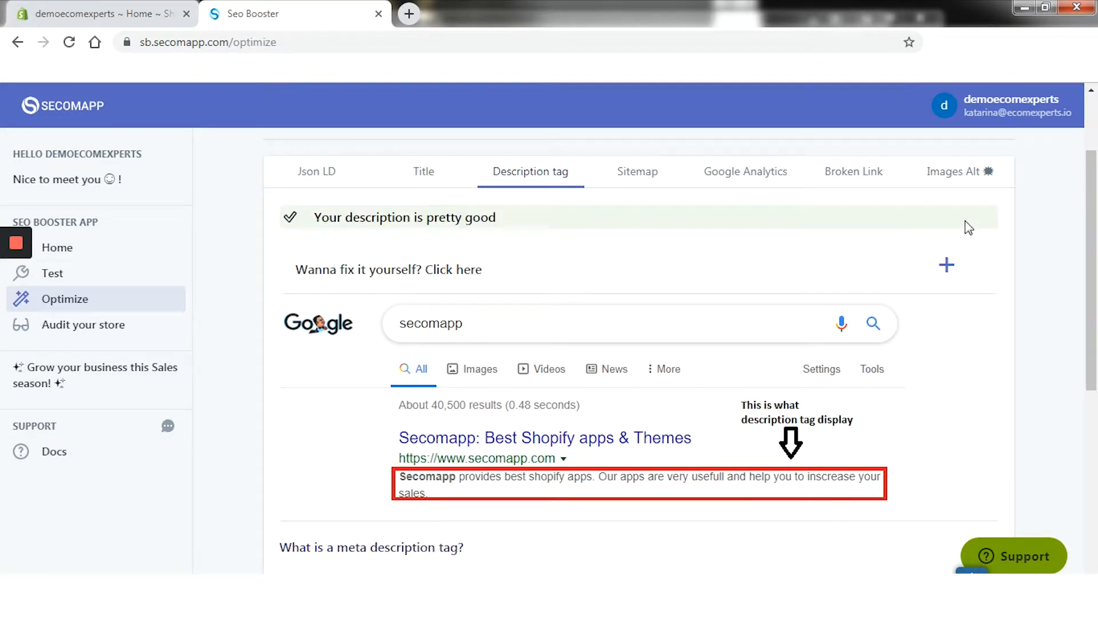
{"action": "left_click", "coordinate": [636, 172]}
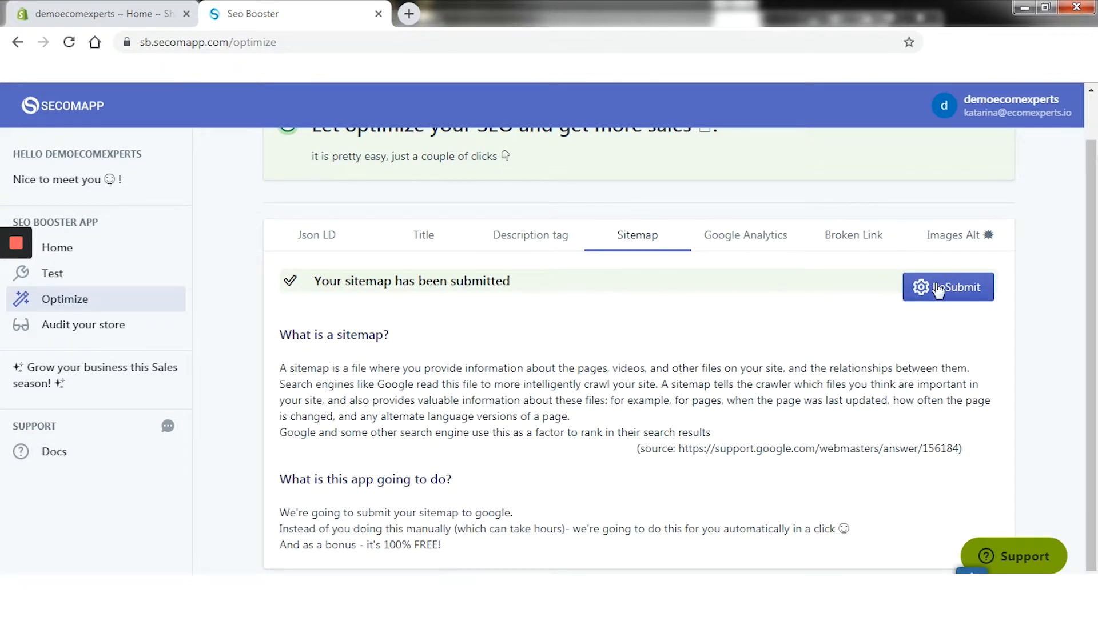
Submit the sitemap to Google, check Google Analytics status, then the broken link check
{"action": "left_click", "coordinate": [947, 287]}
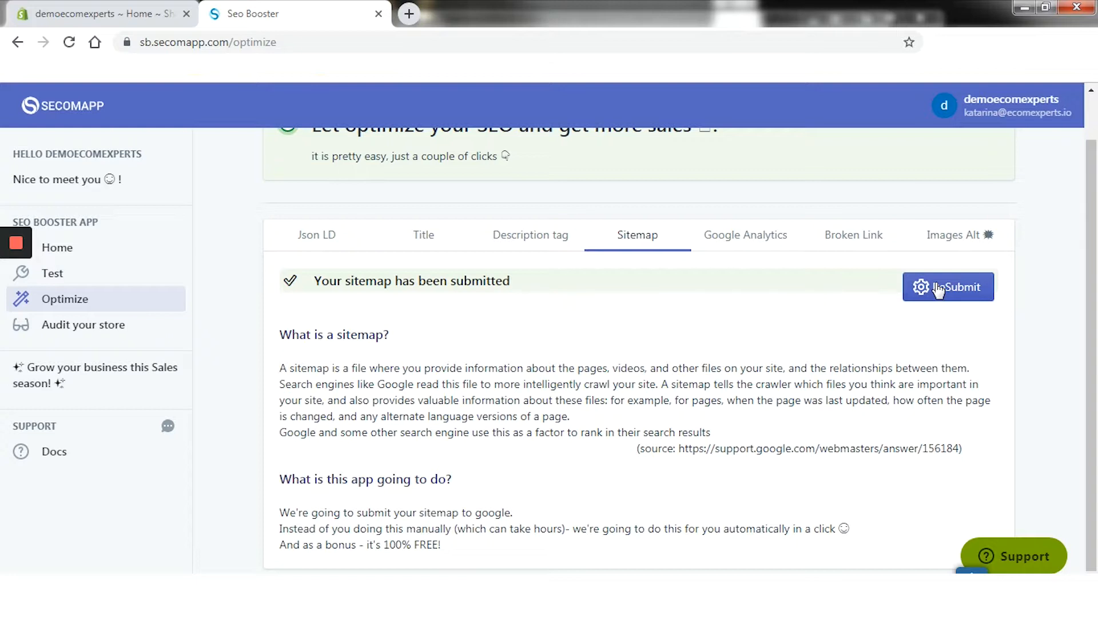
{"action": "left_click", "coordinate": [744, 235]}
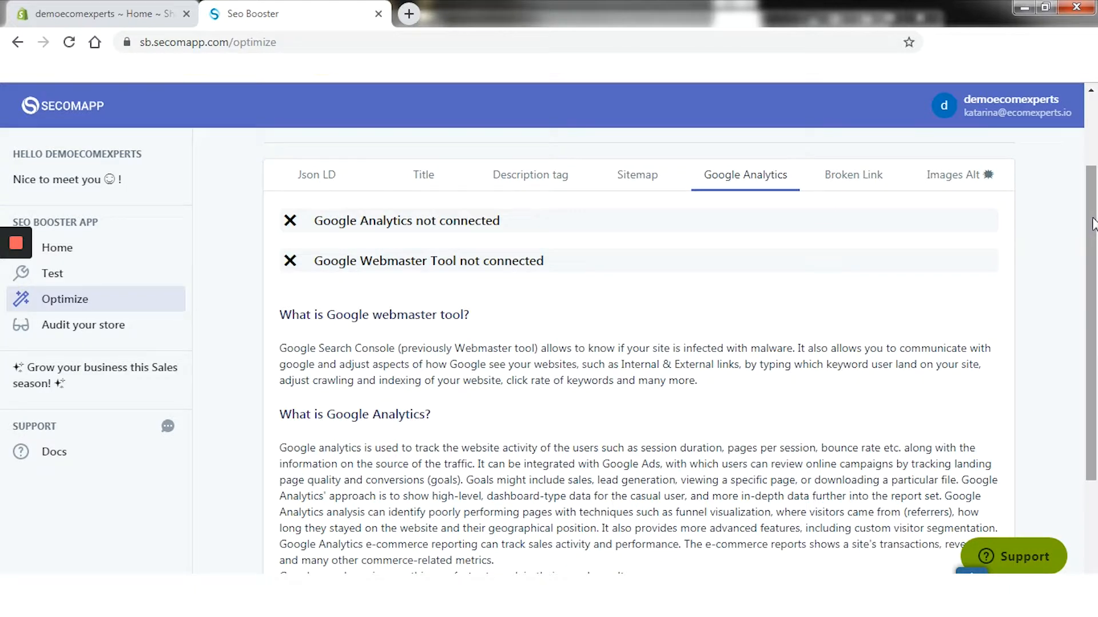
{"action": "mouse_move", "coordinate": [1036, 241]}
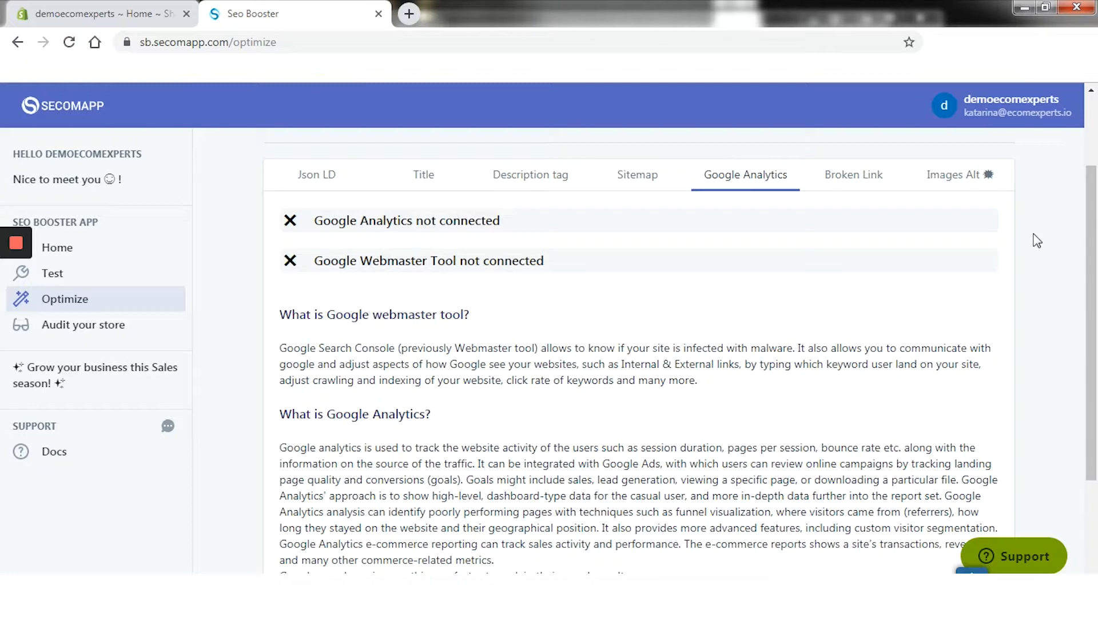
{"action": "left_click", "coordinate": [853, 174]}
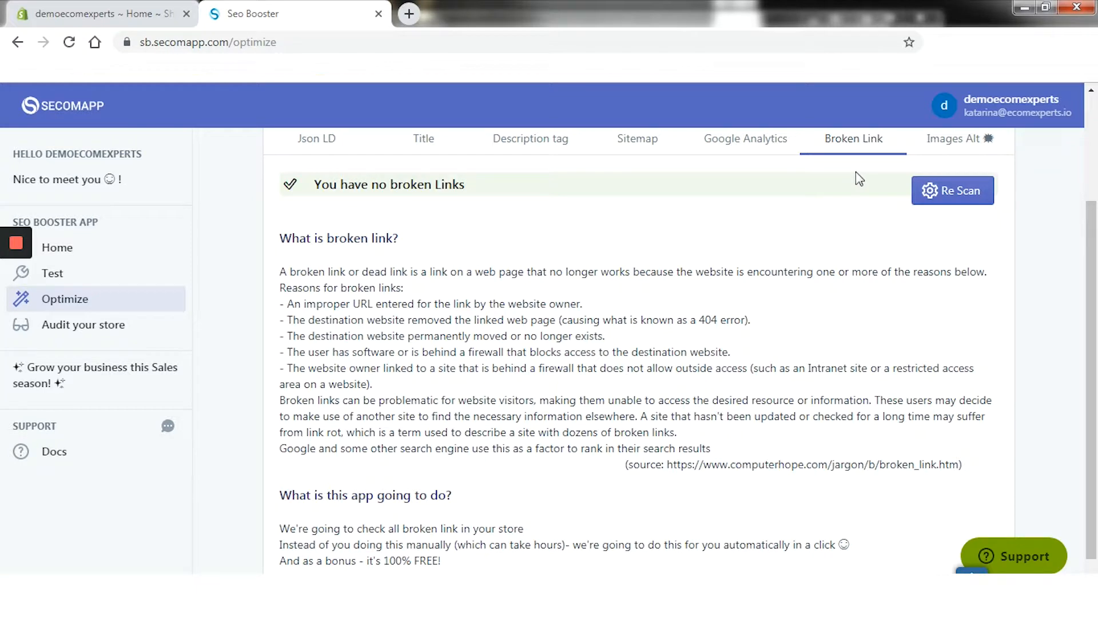
{"action": "mouse_move", "coordinate": [881, 194]}
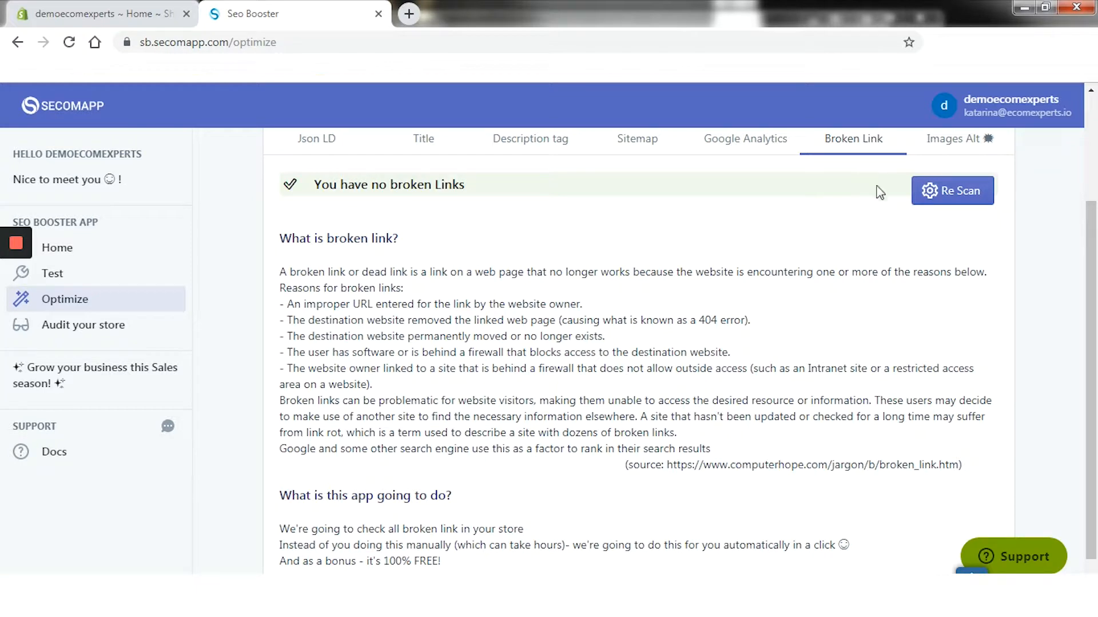
{"action": "mouse_move", "coordinate": [995, 216]}
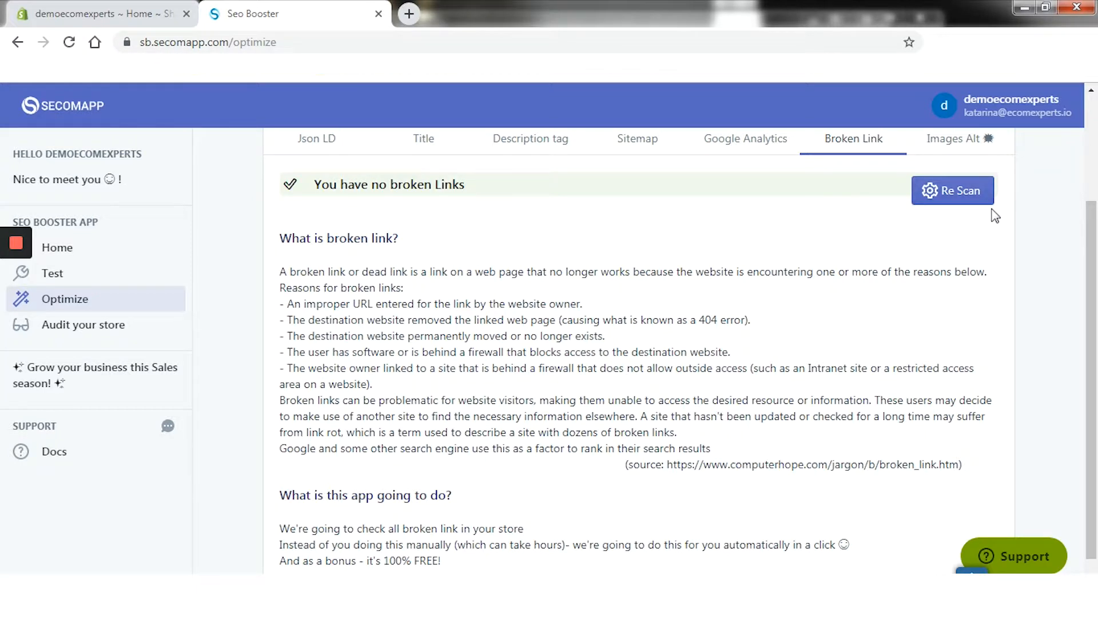
{"action": "mouse_move", "coordinate": [970, 207]}
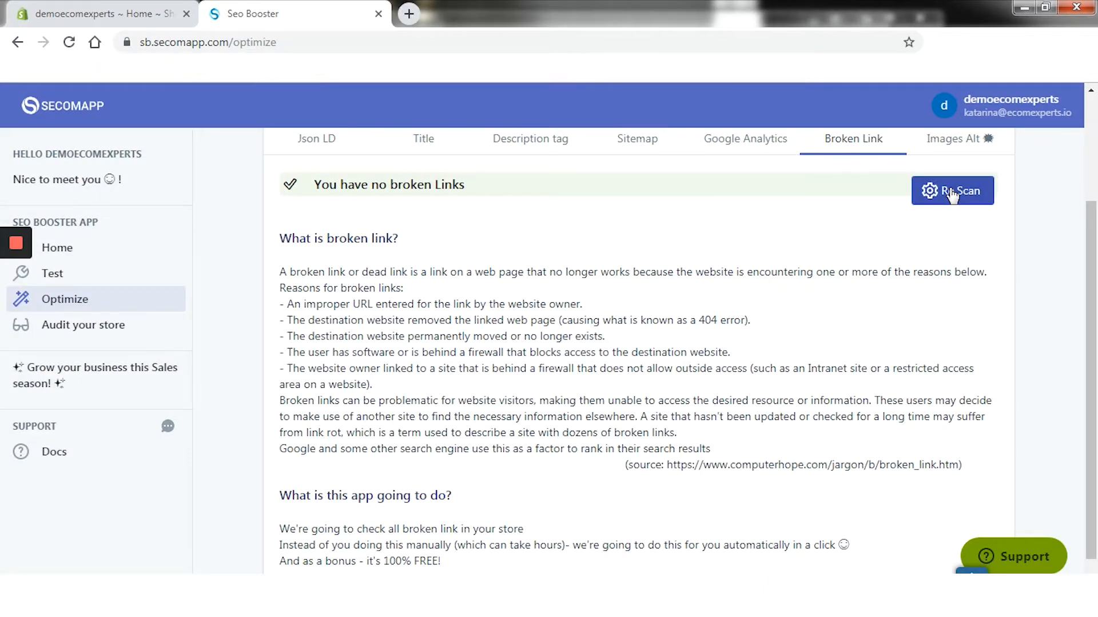
Rescan the store for broken links, confirming none are found
{"action": "left_click", "coordinate": [51, 273]}
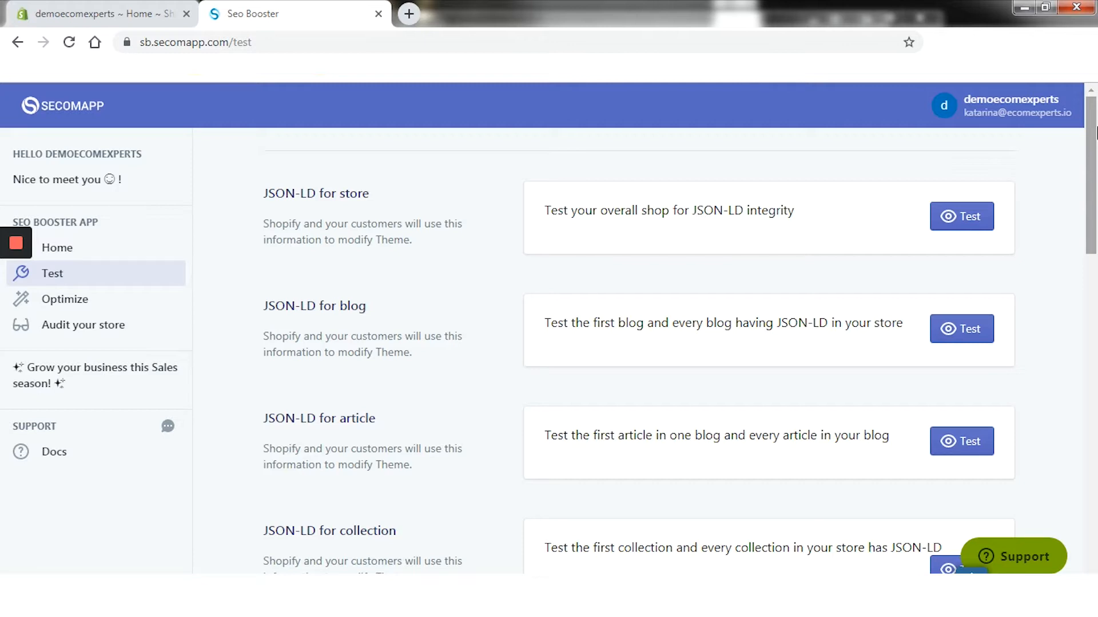
{"action": "mouse_move", "coordinate": [992, 193]}
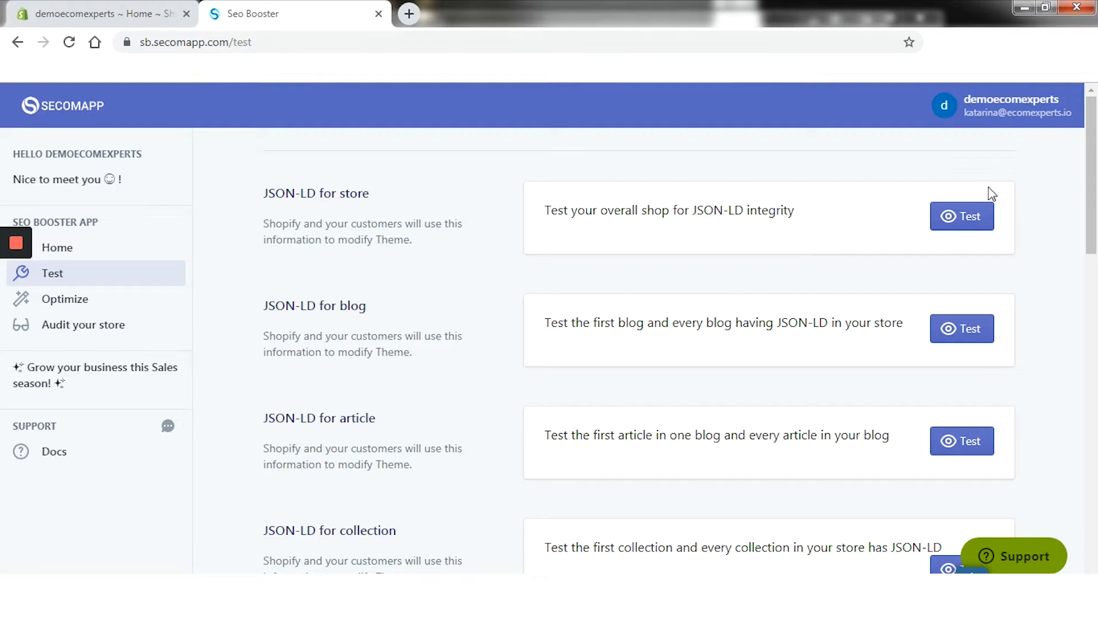
Run the overall shop JSON-LD integrity test in Google's structured data tool
{"action": "left_click", "coordinate": [961, 216]}
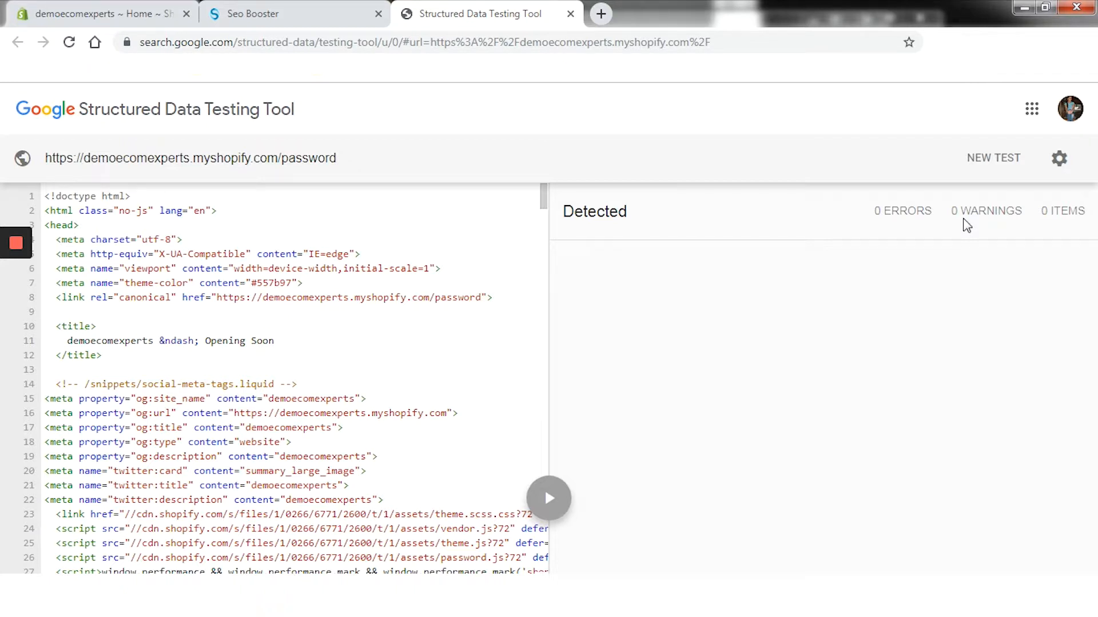
{"action": "mouse_move", "coordinate": [743, 431]}
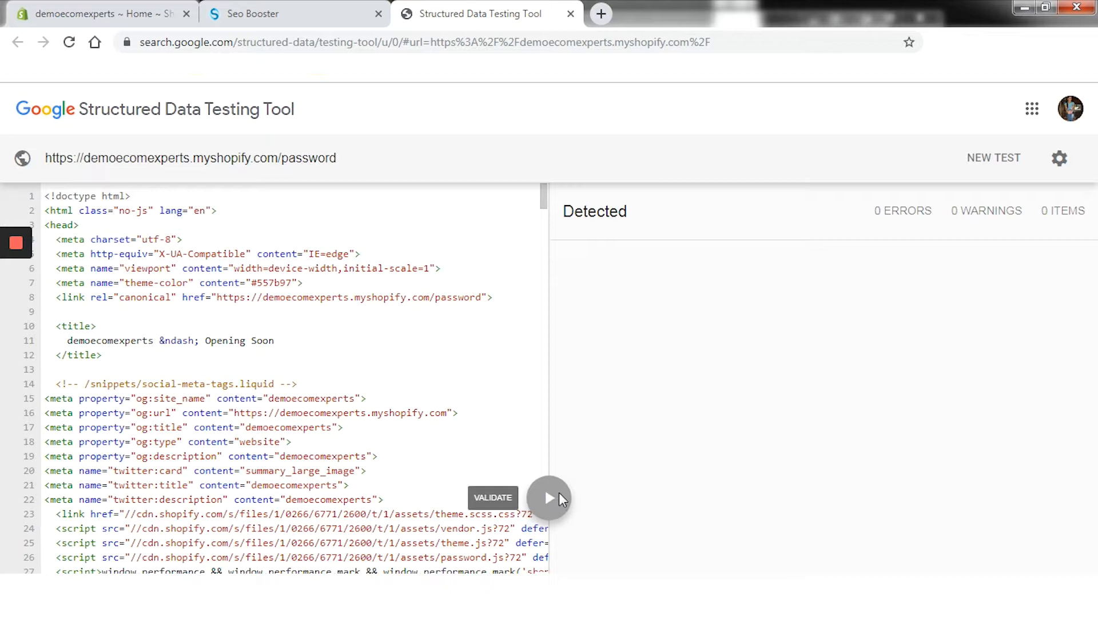
Validate the store's structured data, then test and close the first blog's JSON-LD test
{"action": "left_click", "coordinate": [548, 498]}
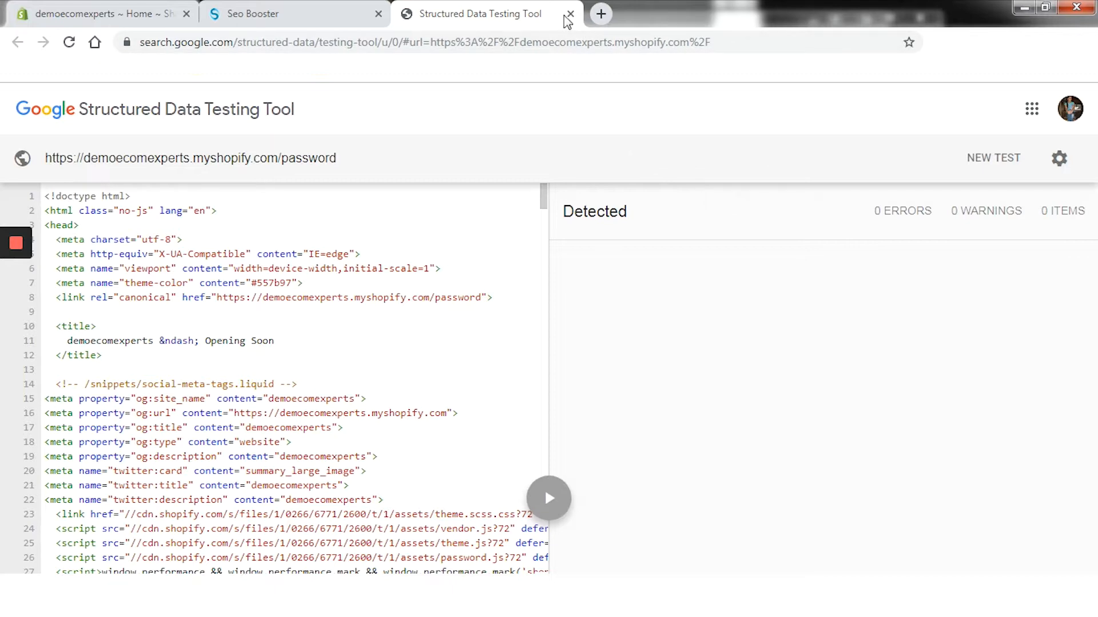
{"action": "left_click", "coordinate": [569, 14]}
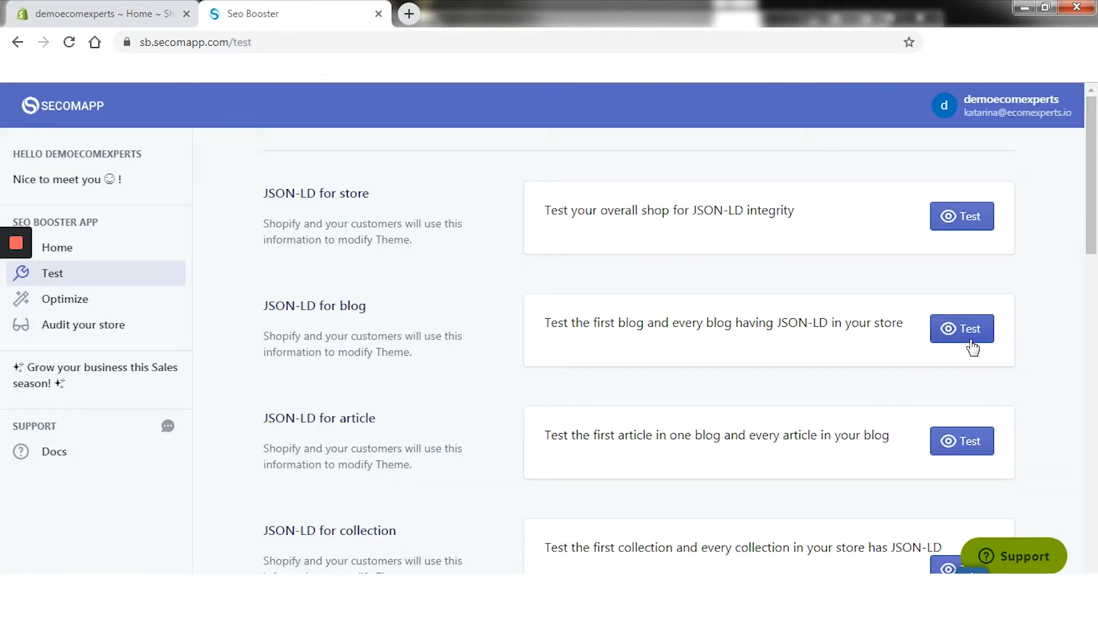
{"action": "left_click", "coordinate": [961, 329]}
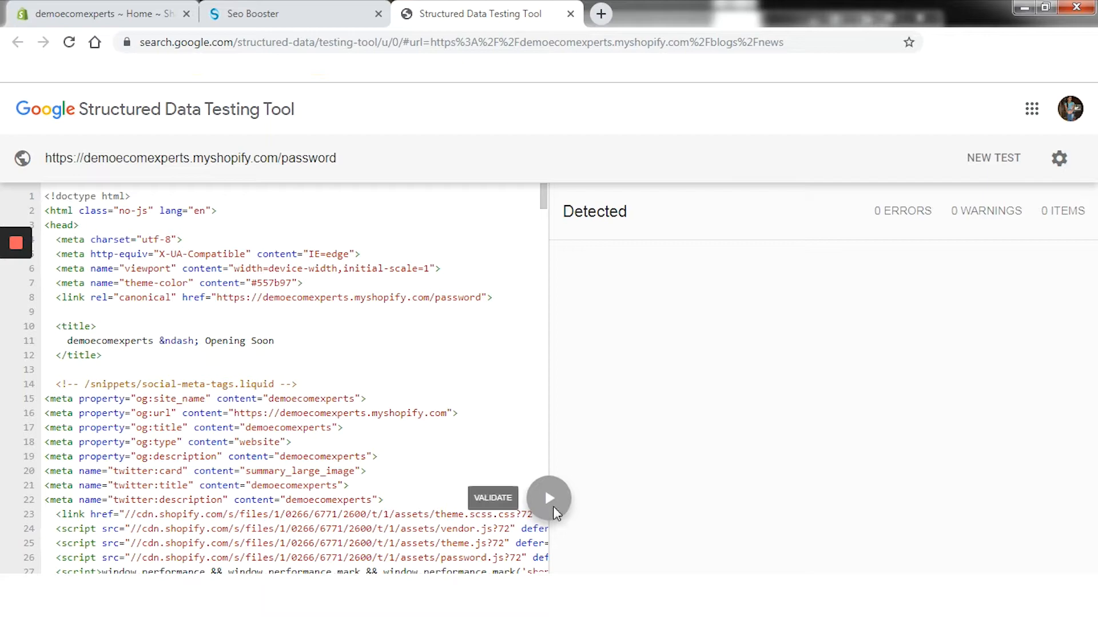
{"action": "mouse_move", "coordinate": [570, 14]}
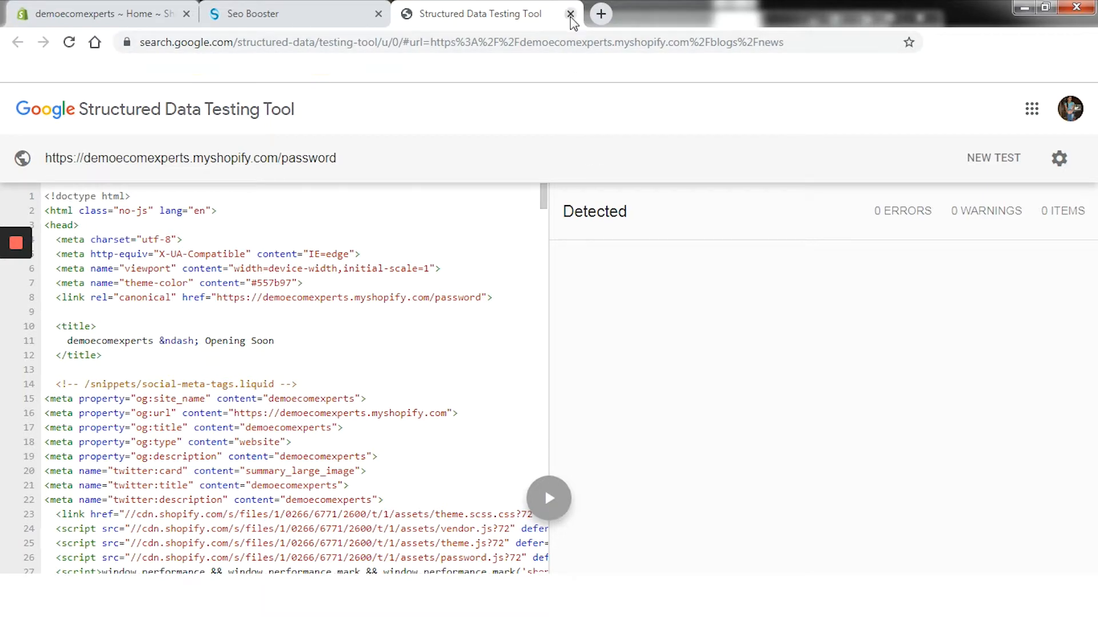
{"action": "left_click", "coordinate": [570, 13]}
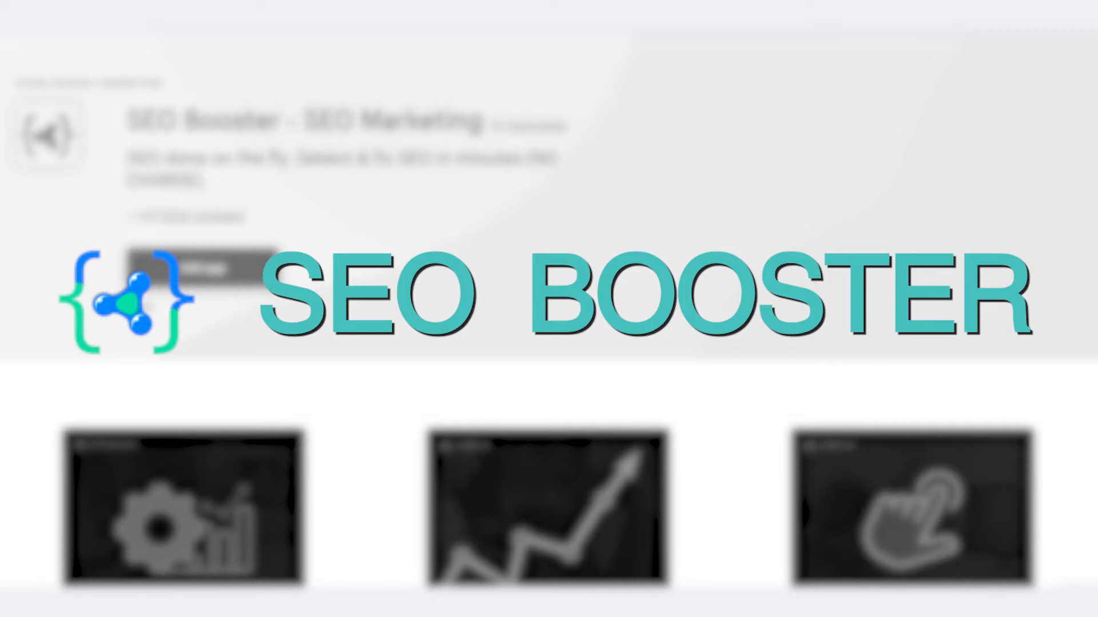